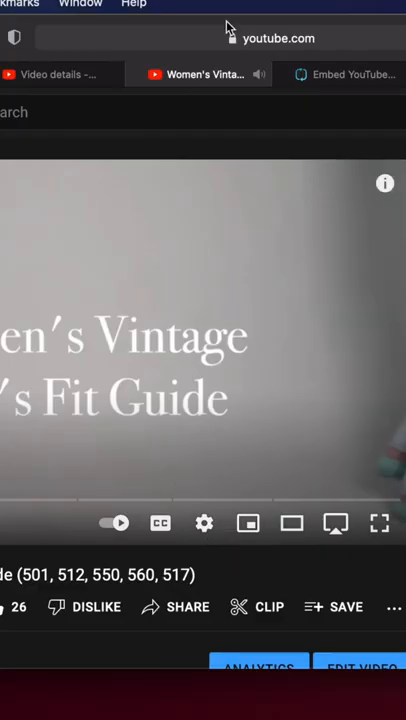
Generate the FlipperTools embed snippet for the Levi's fit guide video link and copy it.
{"action": "left_click", "coordinate": [200, 38]}
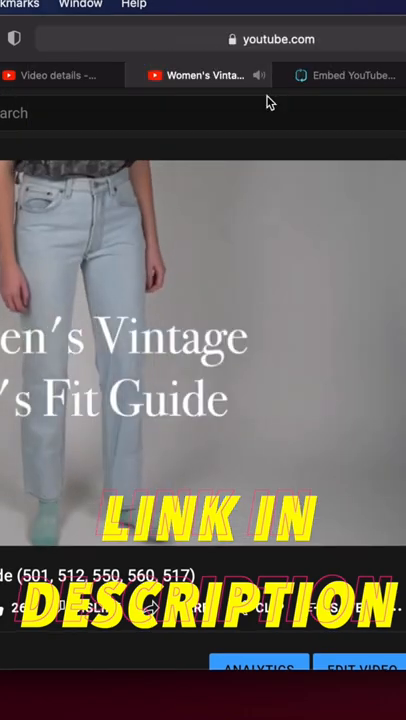
{"action": "left_click", "coordinate": [350, 76]}
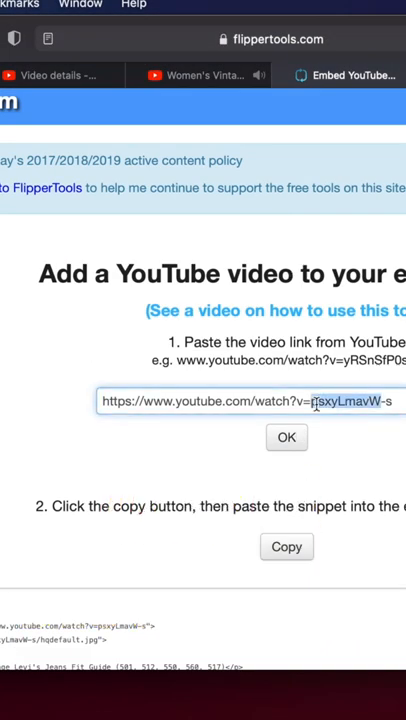
{"action": "left_click", "coordinate": [286, 438]}
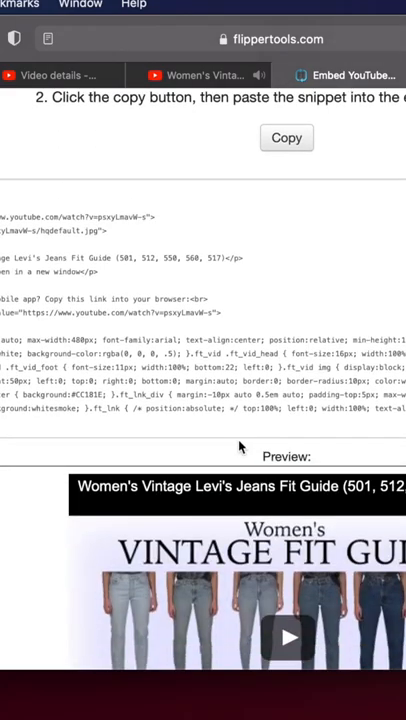
{"action": "left_click", "coordinate": [288, 138]}
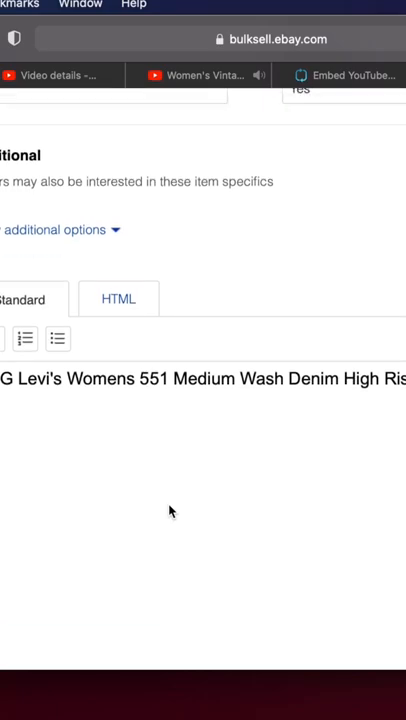
Switch the eBay listing description to HTML editing and paste the snippet in.
{"action": "left_click", "coordinate": [118, 336]}
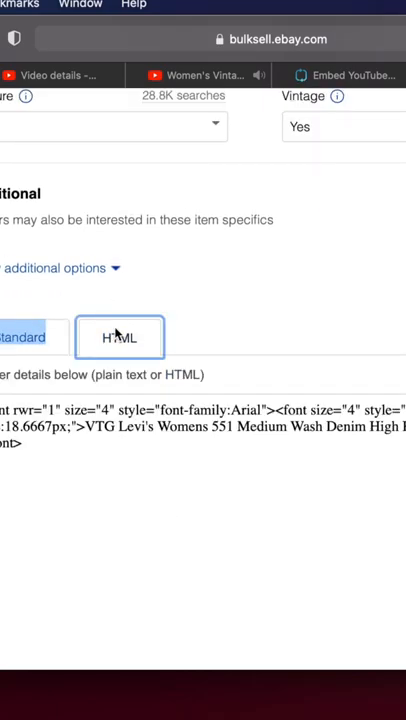
{"action": "scroll", "scroll_direction": "down", "scroll_amount": 3}
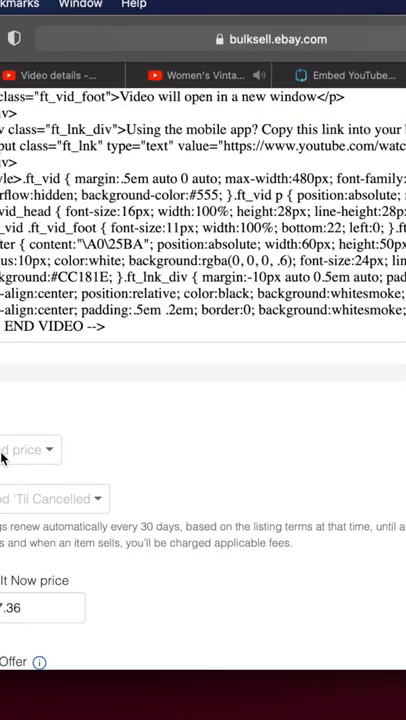